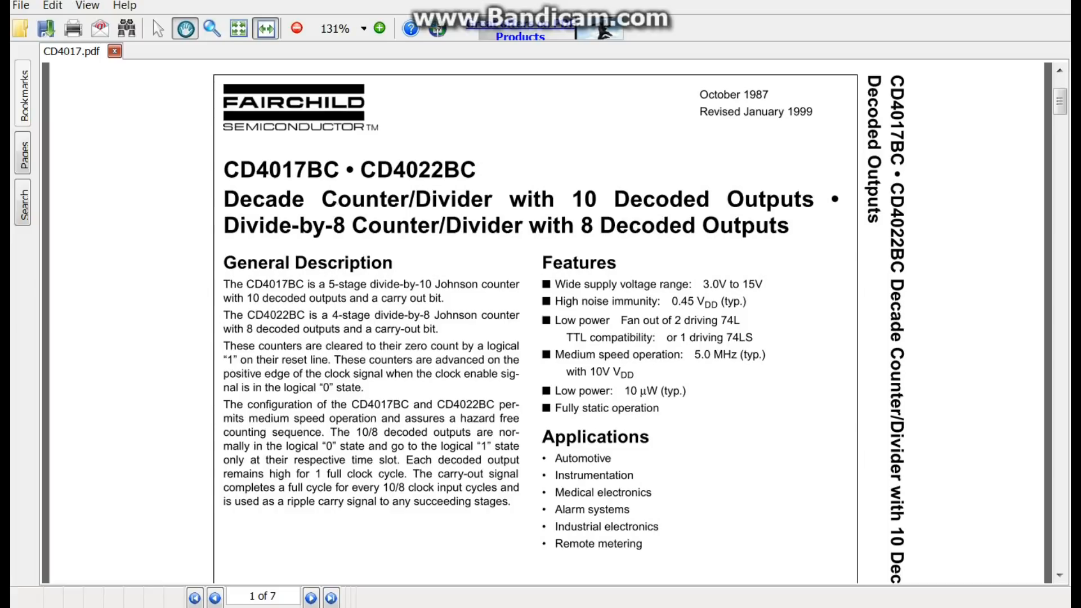
Step: Mark the 3.0V to 15V supply range, scroll to the pinout, and choose grey
left_click_drag(566, 289, 665, 289)
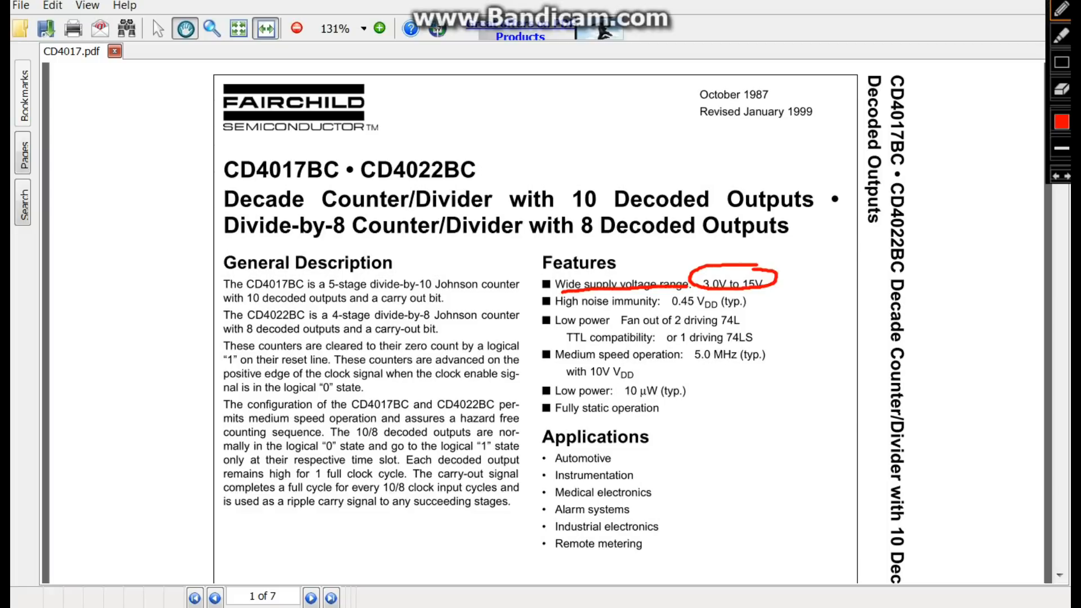
left_click_drag(560, 301, 618, 302)
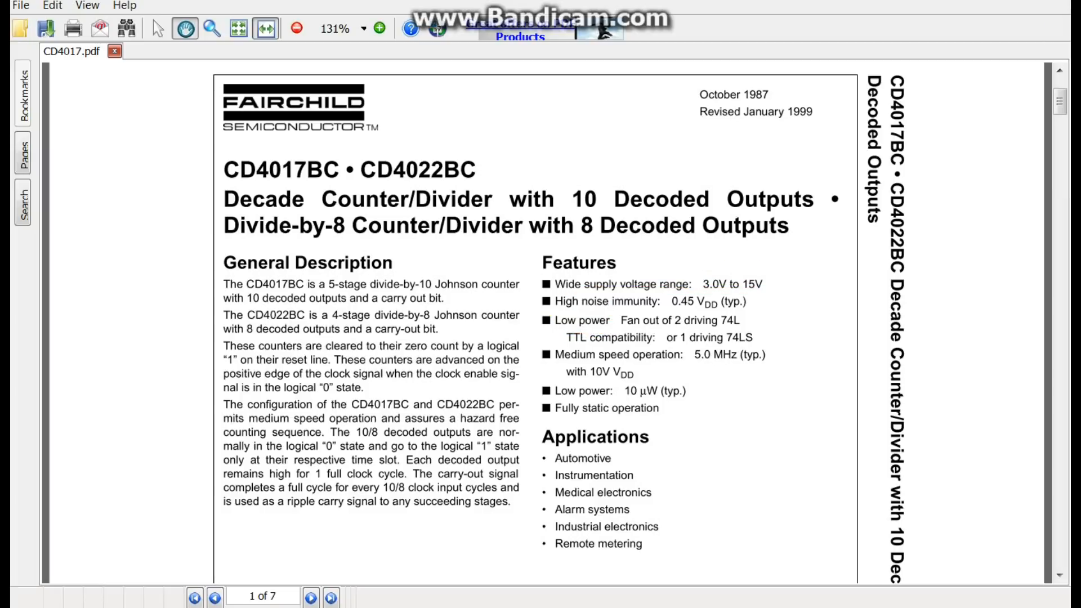
scroll("down", 3)
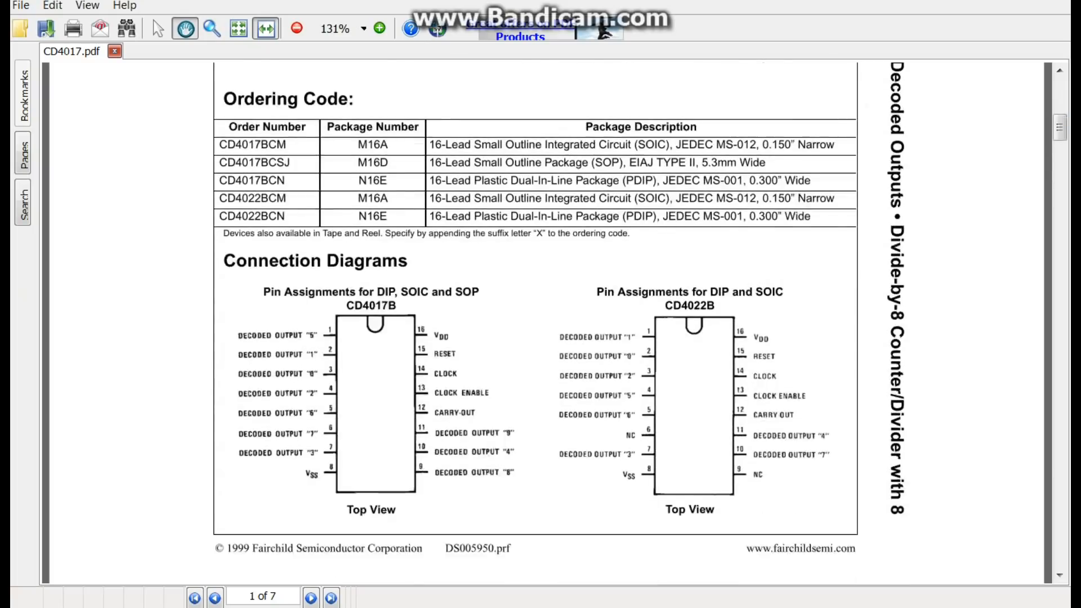
scroll("down", 3)
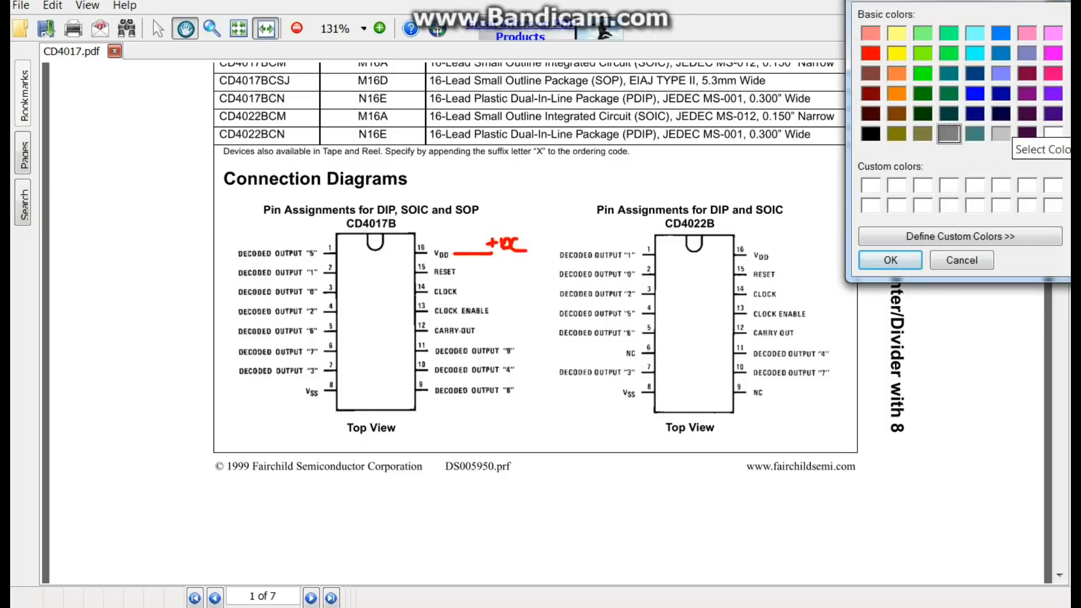
left_click(890, 260)
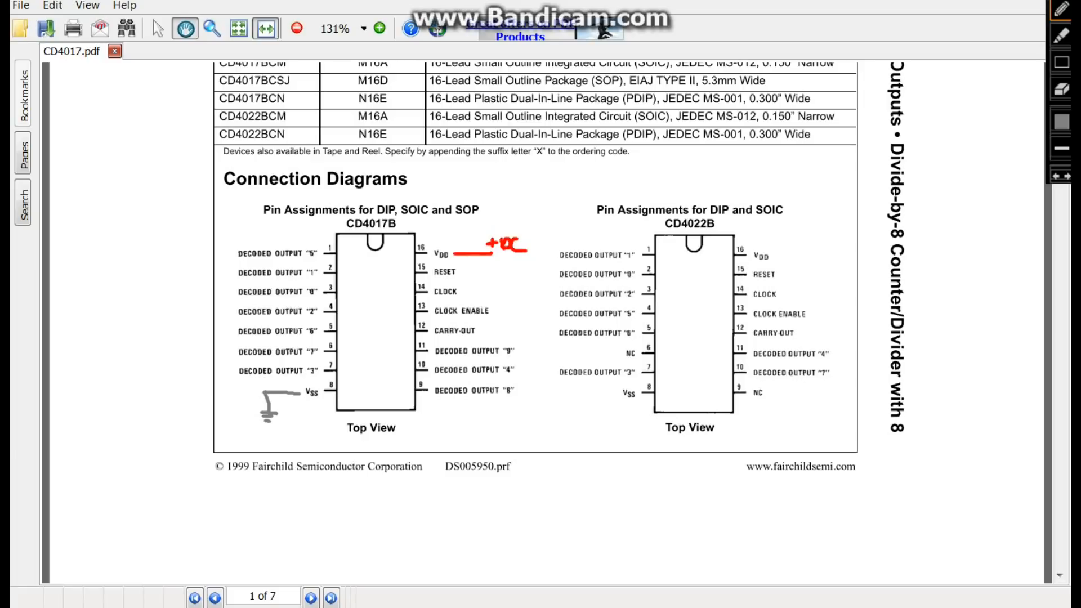
Step: Tie RESET and CLOCK ENABLE to ground in grey, then draw a blue line from CLOCK
left_click_drag(466, 271, 501, 262)
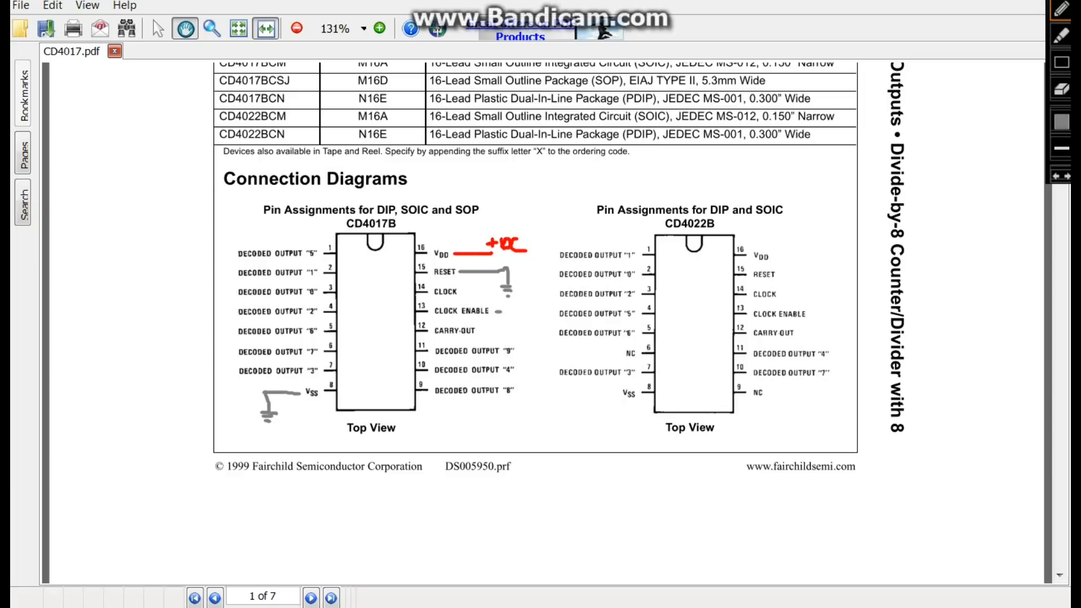
left_click_drag(497, 311, 531, 332)
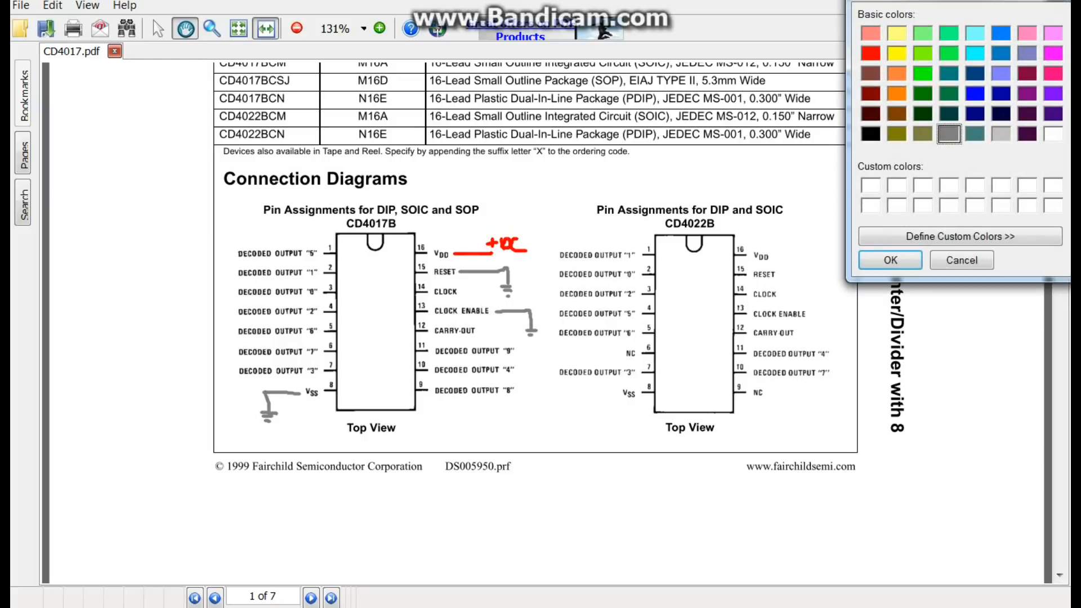
left_click(974, 94)
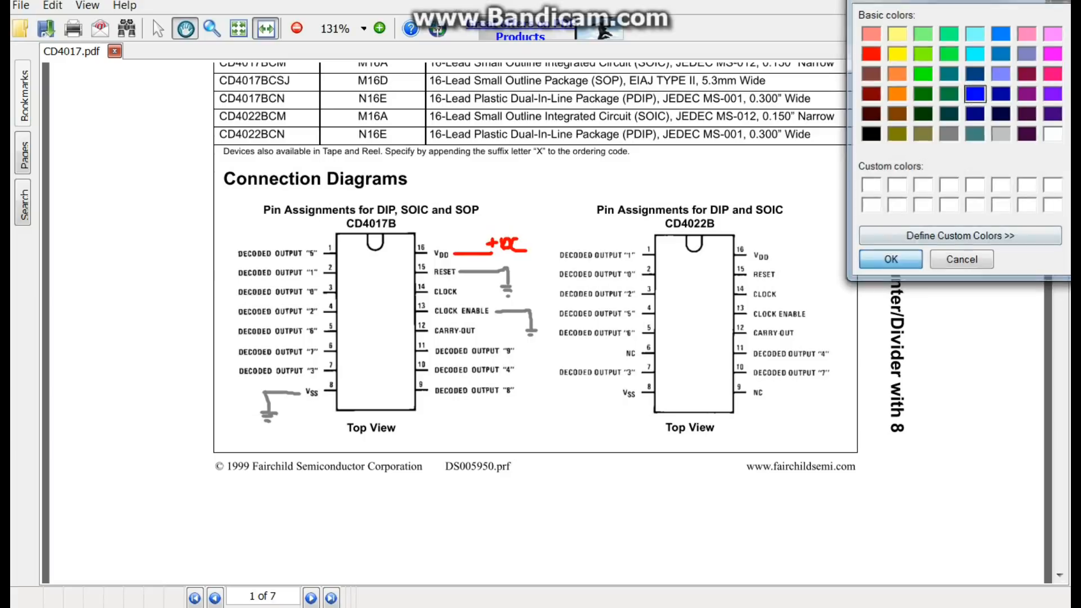
left_click(890, 258)
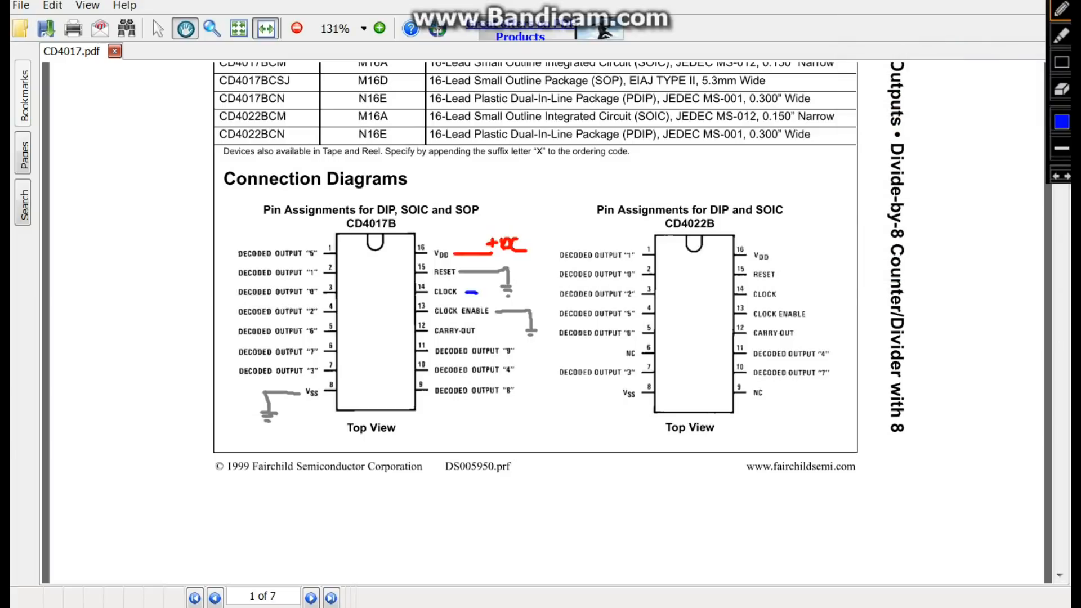
left_click_drag(268, 193, 531, 297)
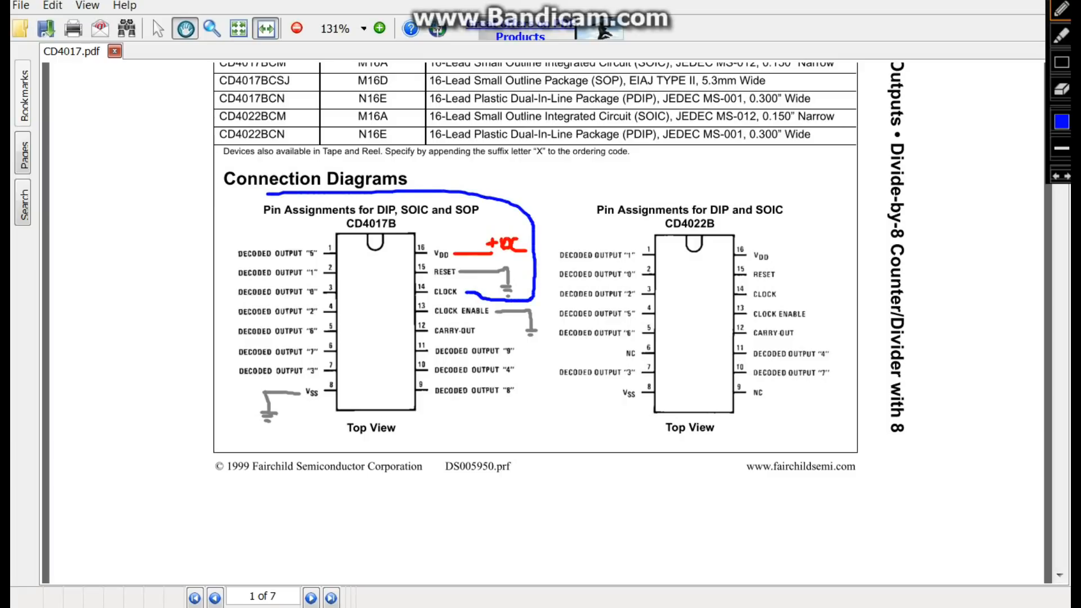
left_click_drag(269, 196, 165, 198)
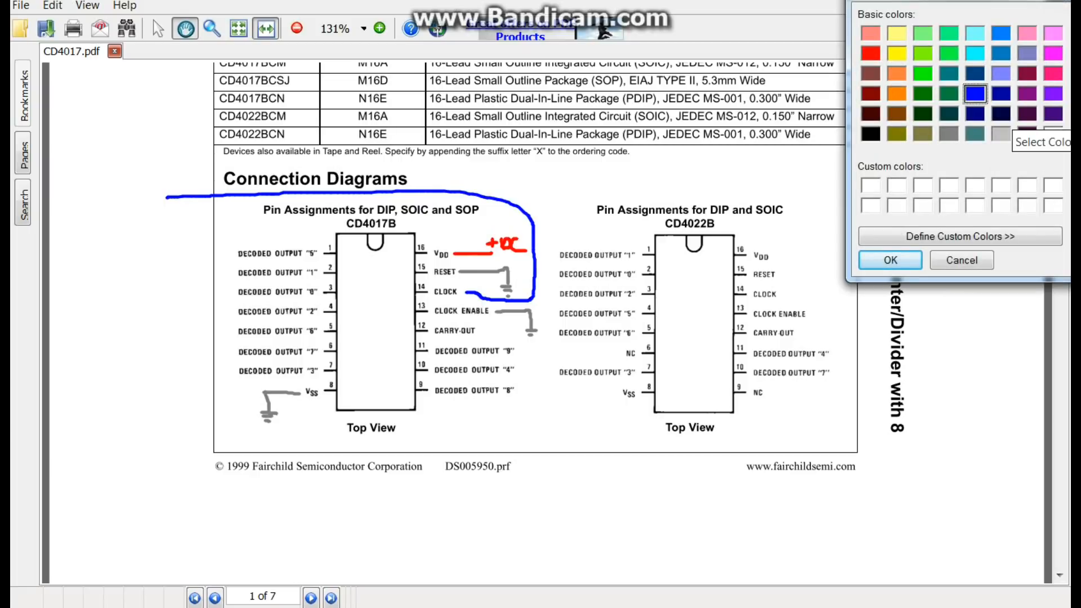
Step: Pick a new pen colour for further annotation marks
left_click(1053, 74)
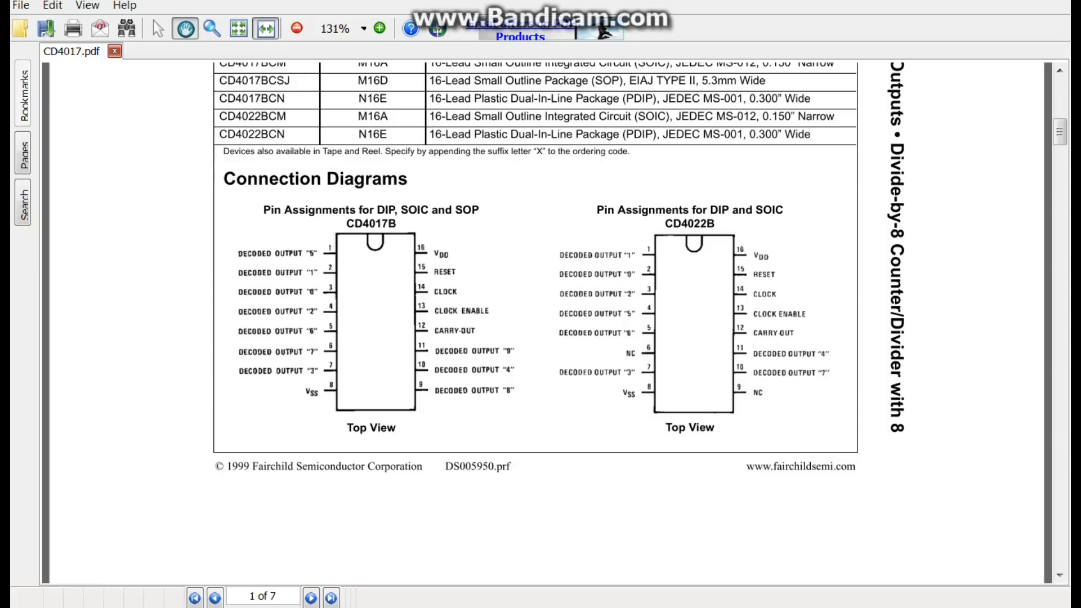
Step: Scroll past the page 2 logic diagrams to page 3's maximum ratings and DC characteristics
scroll("down", 3)
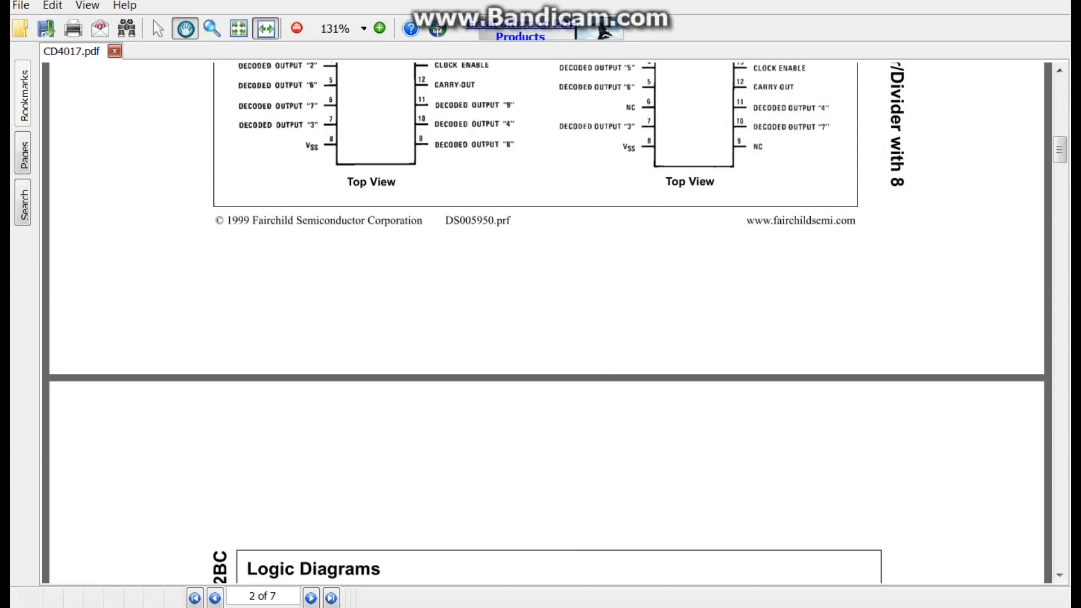
scroll("down", 3)
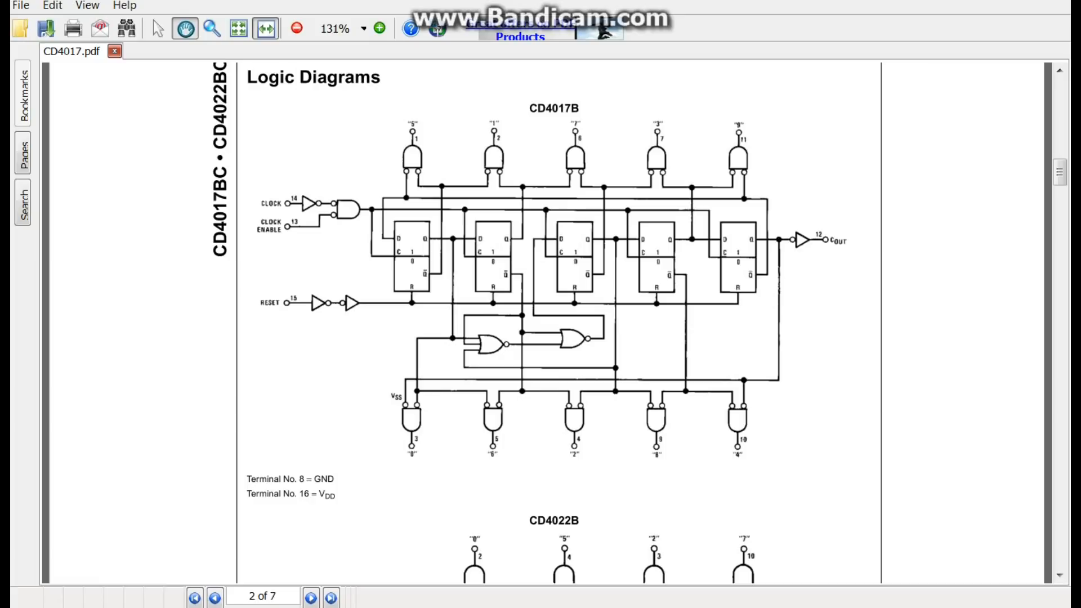
scroll("down", 3)
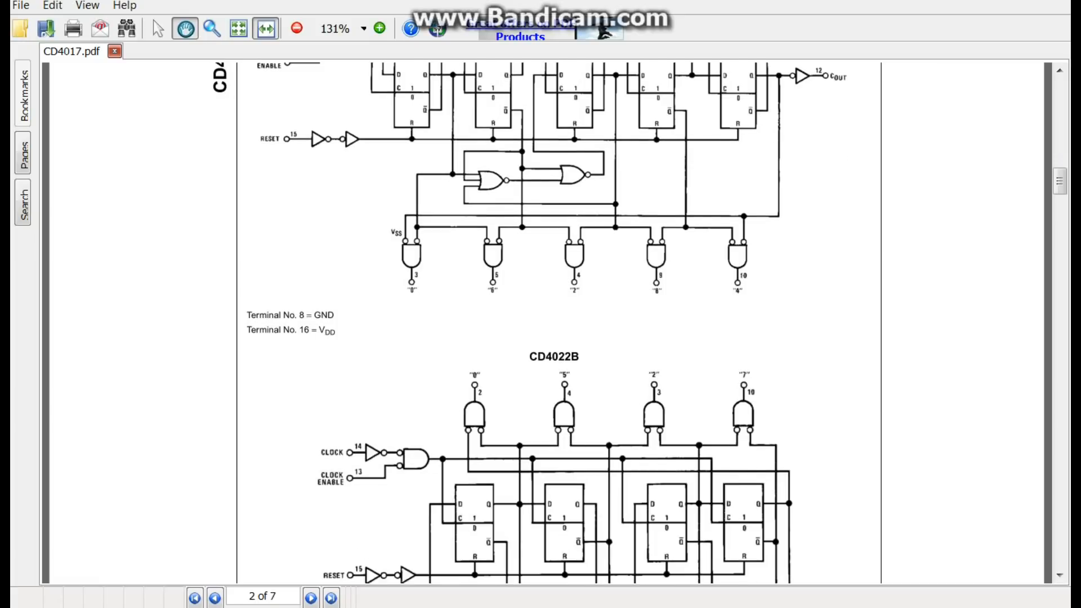
left_click(310, 596)
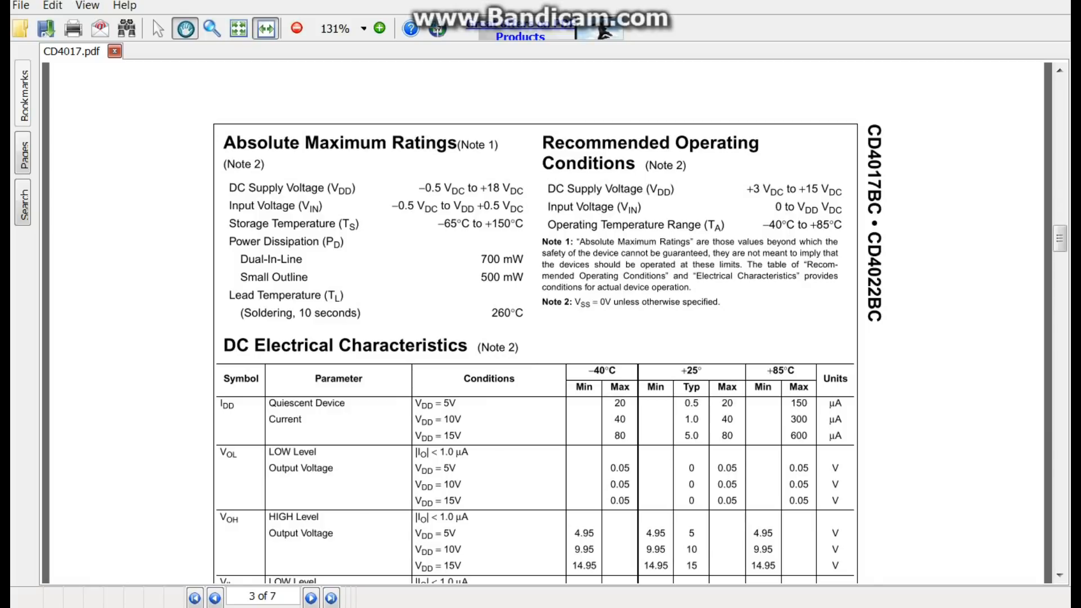
Step: Scroll through AC characteristics and timing waveforms to the 16-lead SOIC drawings on page 6
scroll("down", 3)
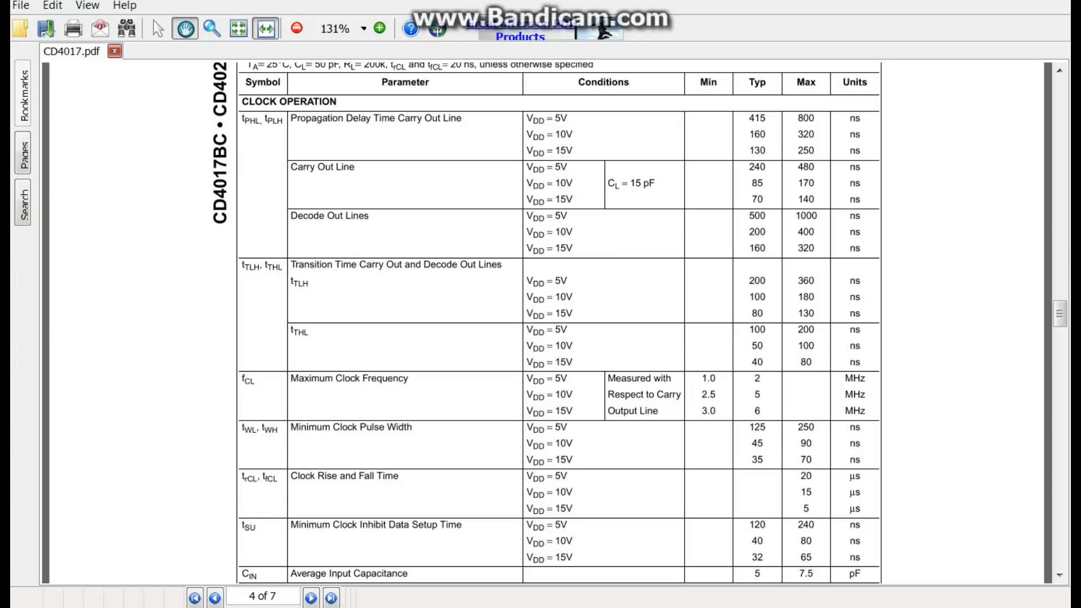
scroll("down", 3)
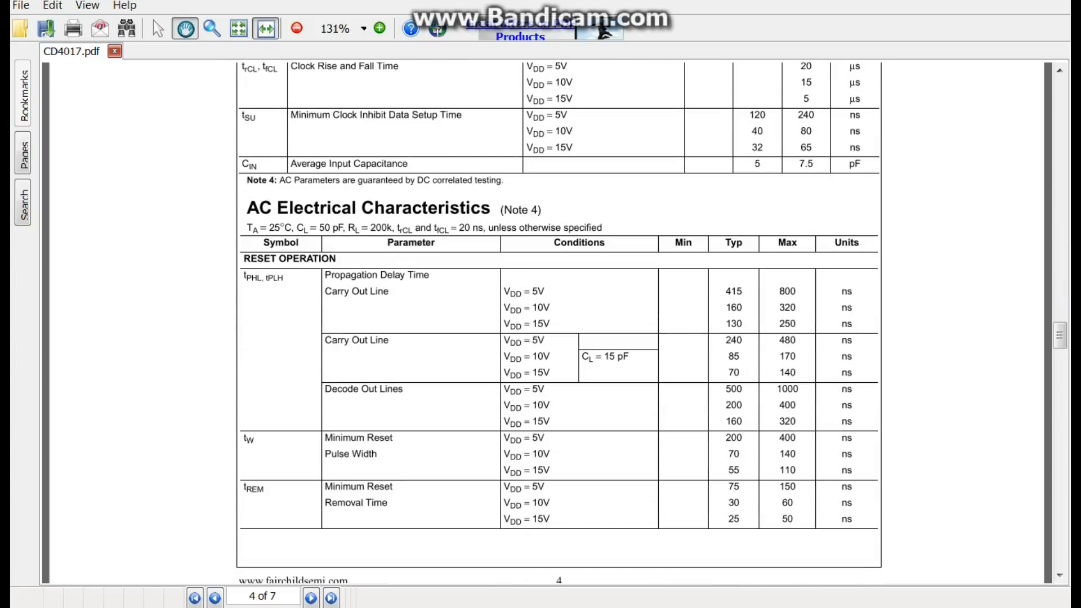
scroll("down", 3)
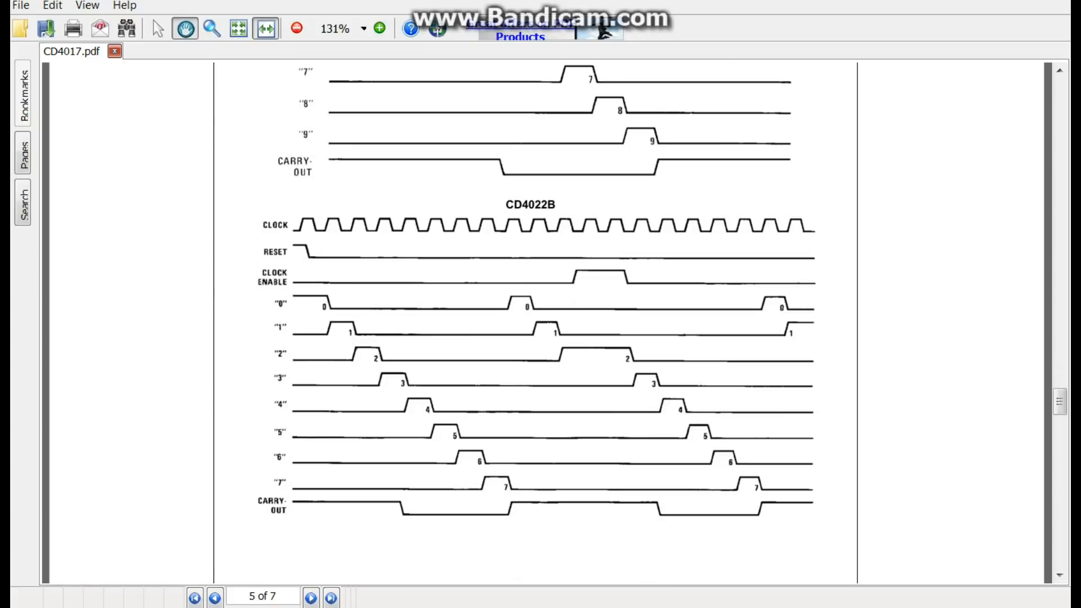
scroll("down", 3)
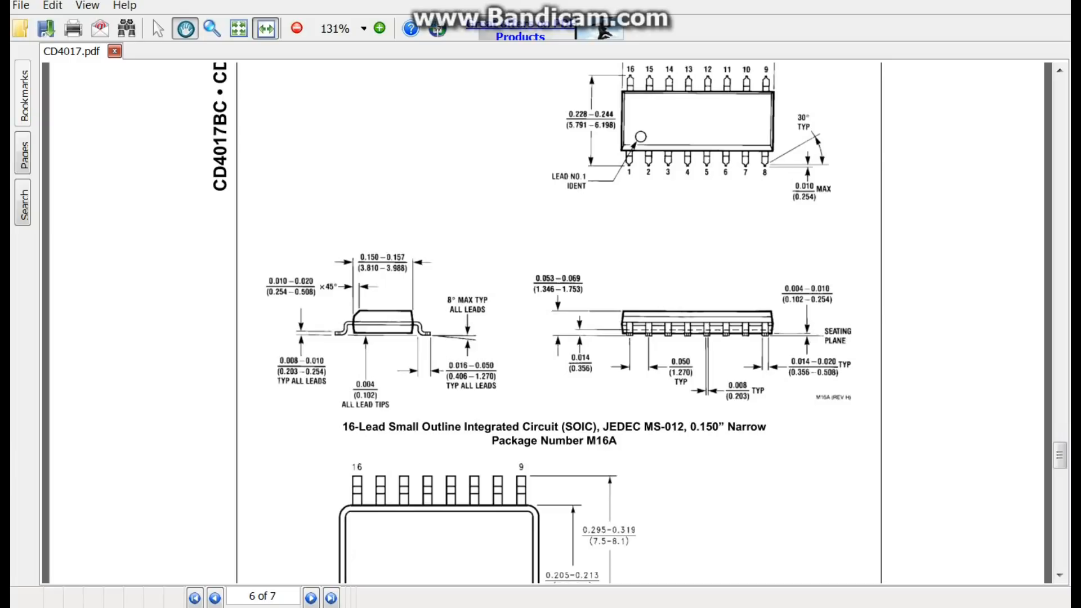
Step: Scroll past the SOIC and SOP drawings to the 16-lead PDIP dimensions on page 7
scroll("down", 3)
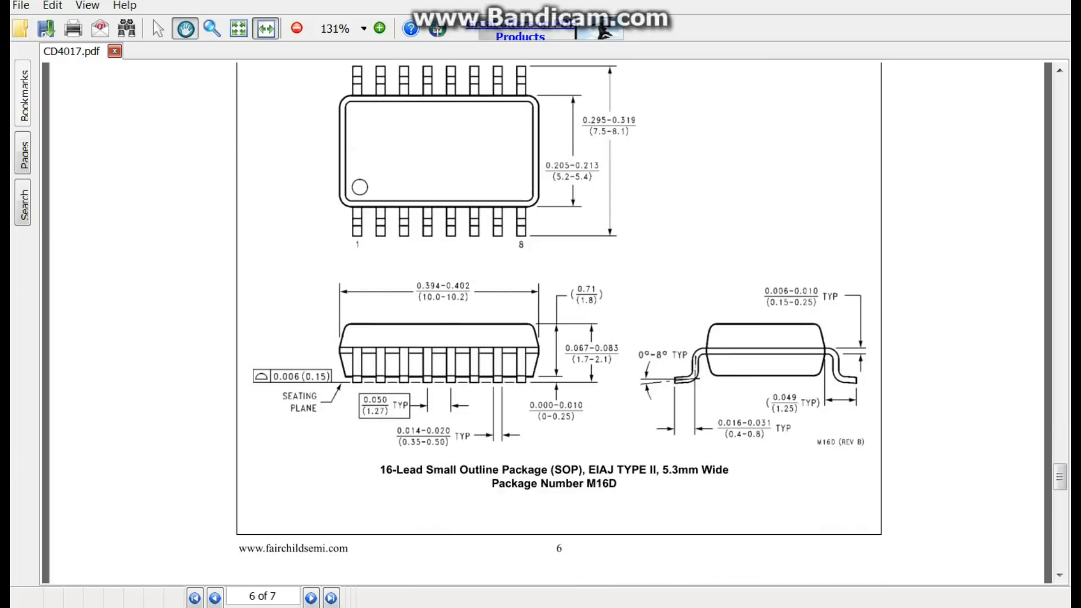
left_click(311, 597)
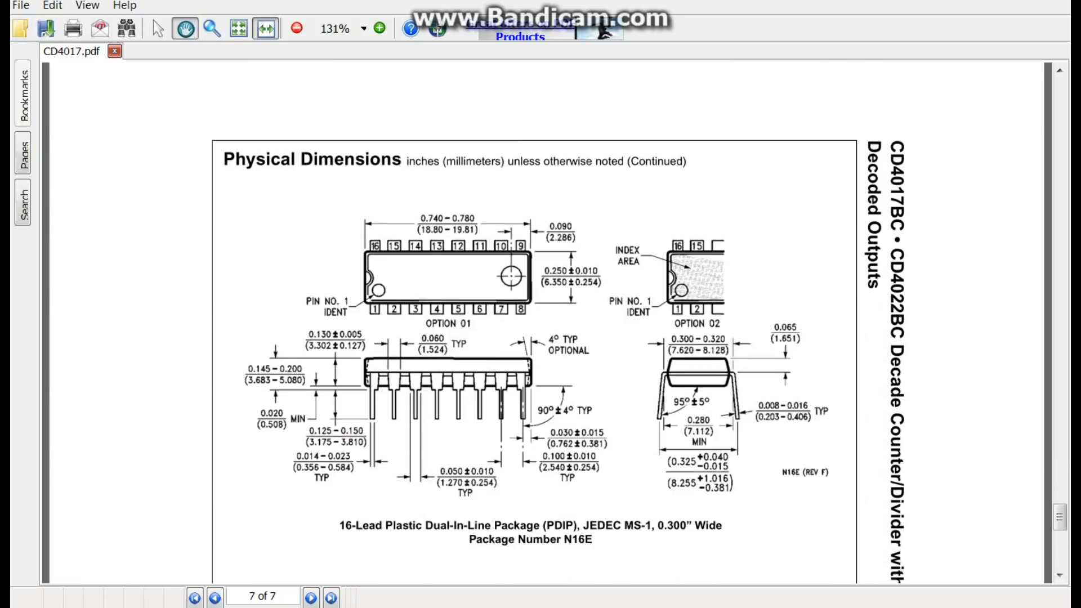
scroll("down", 3)
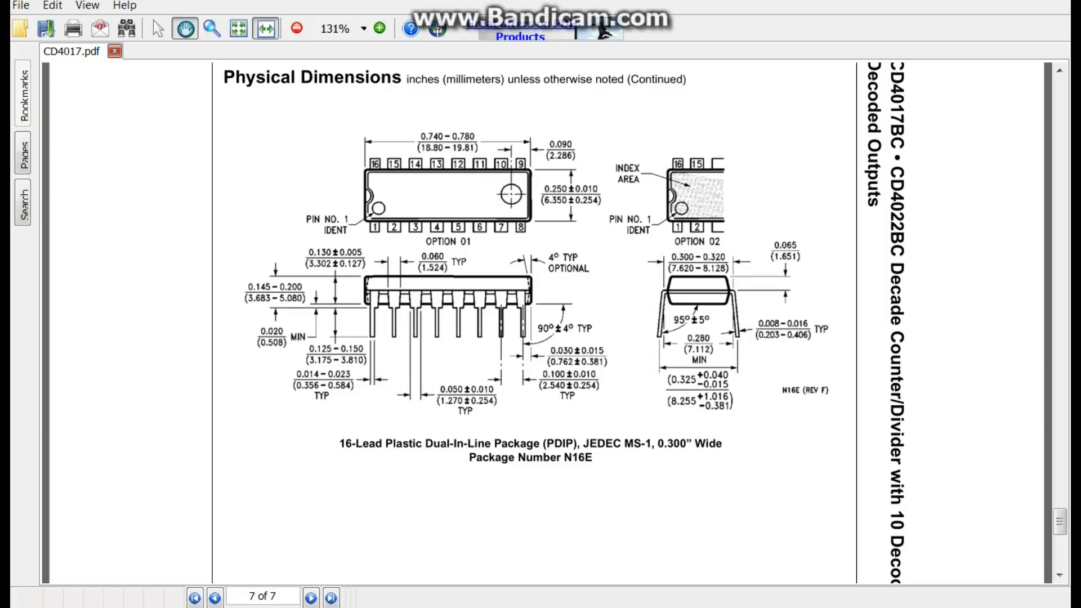
scroll("down", 3)
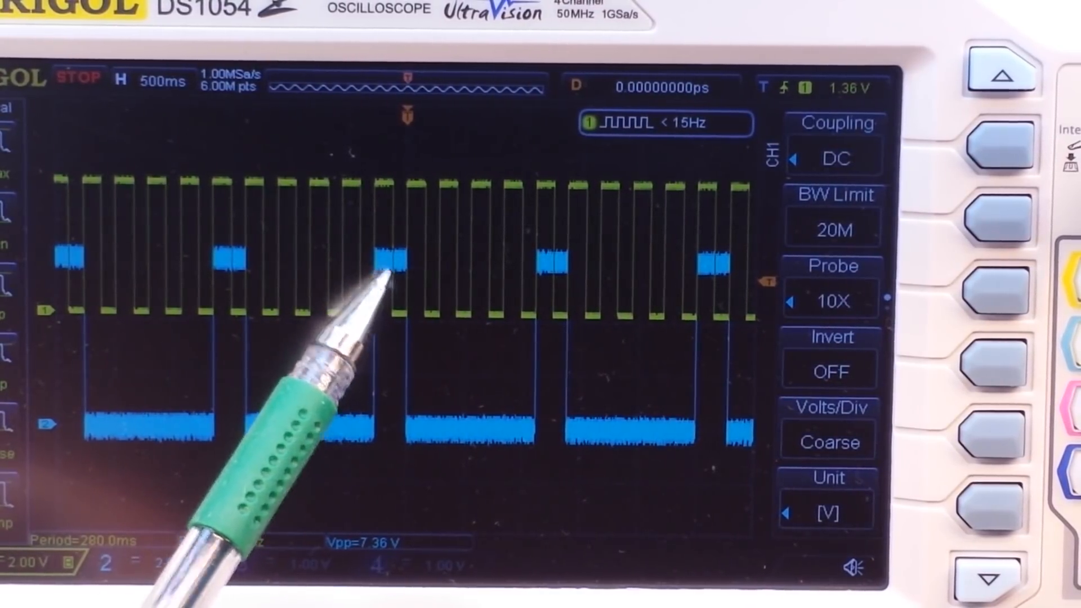
mouse_move(221, 275)
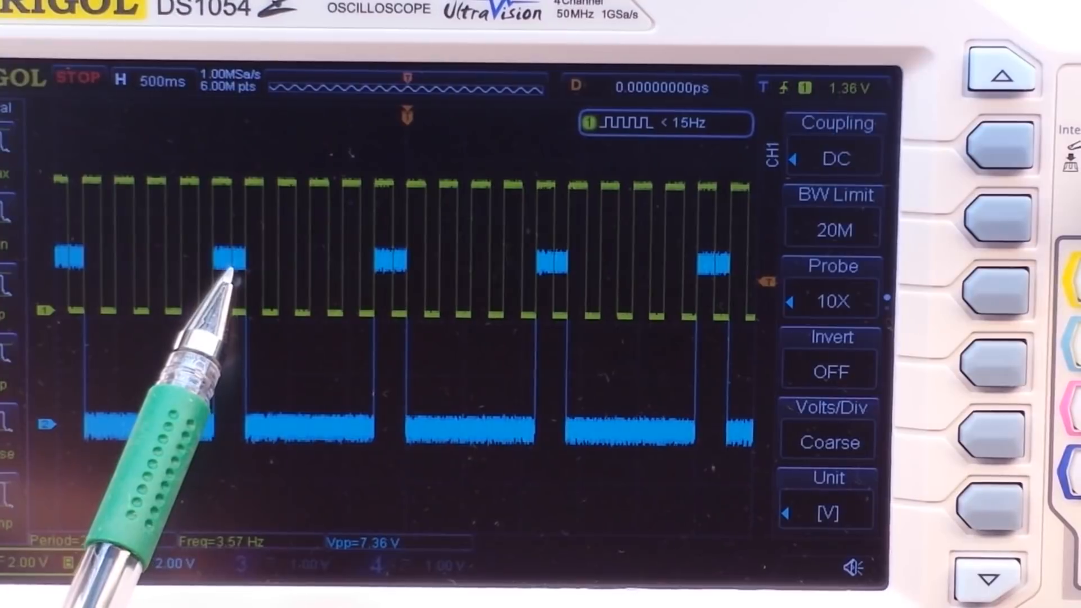